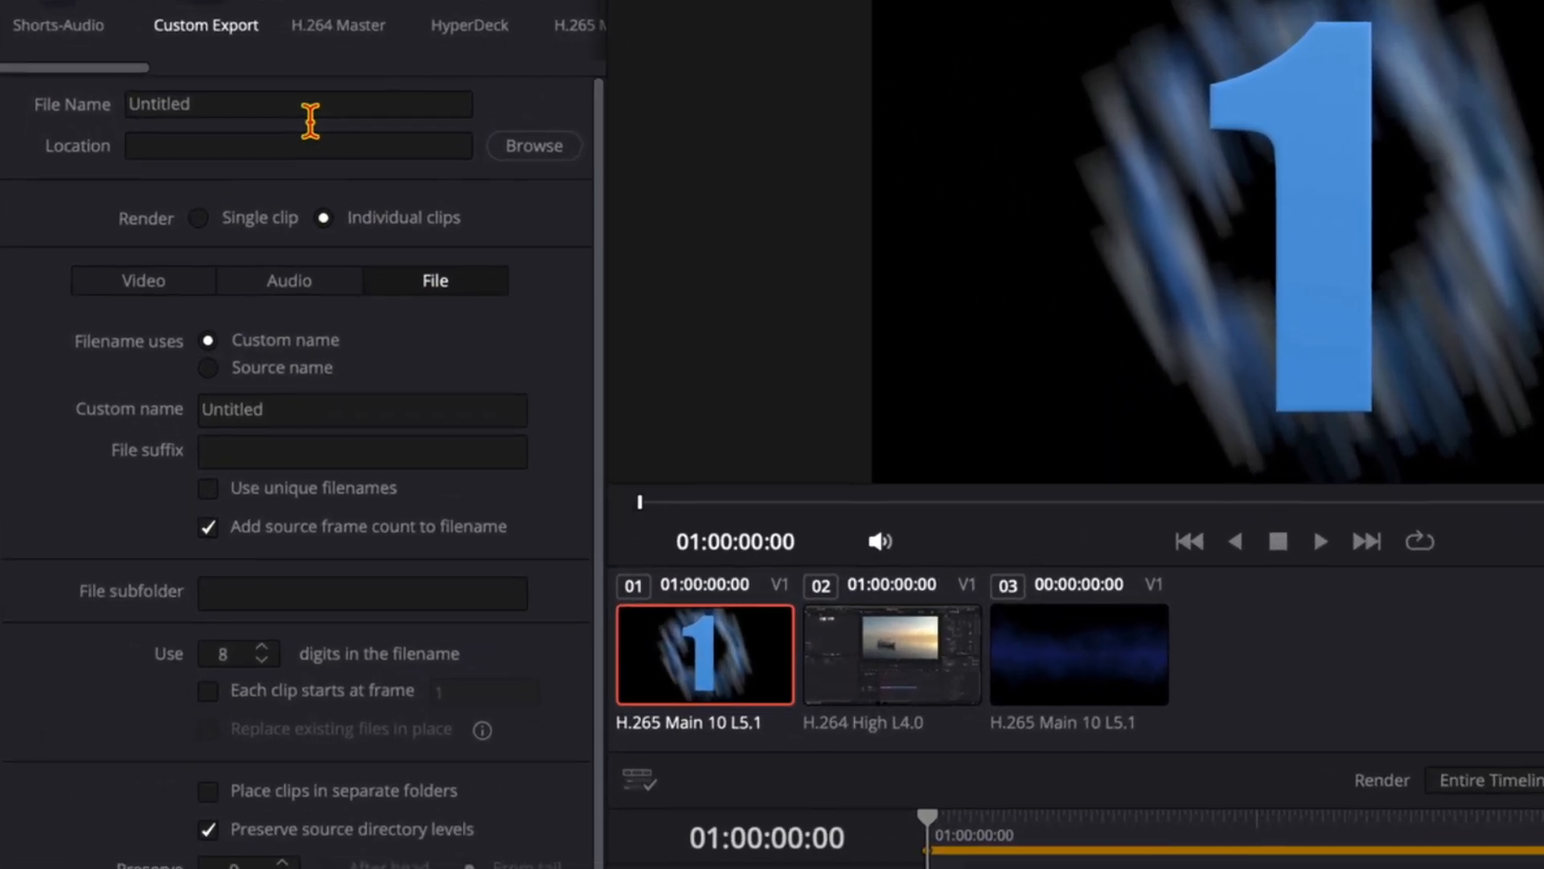
# Step: Set the custom output file name to 'Clip' in the render File settings
pyautogui.click(295, 105)
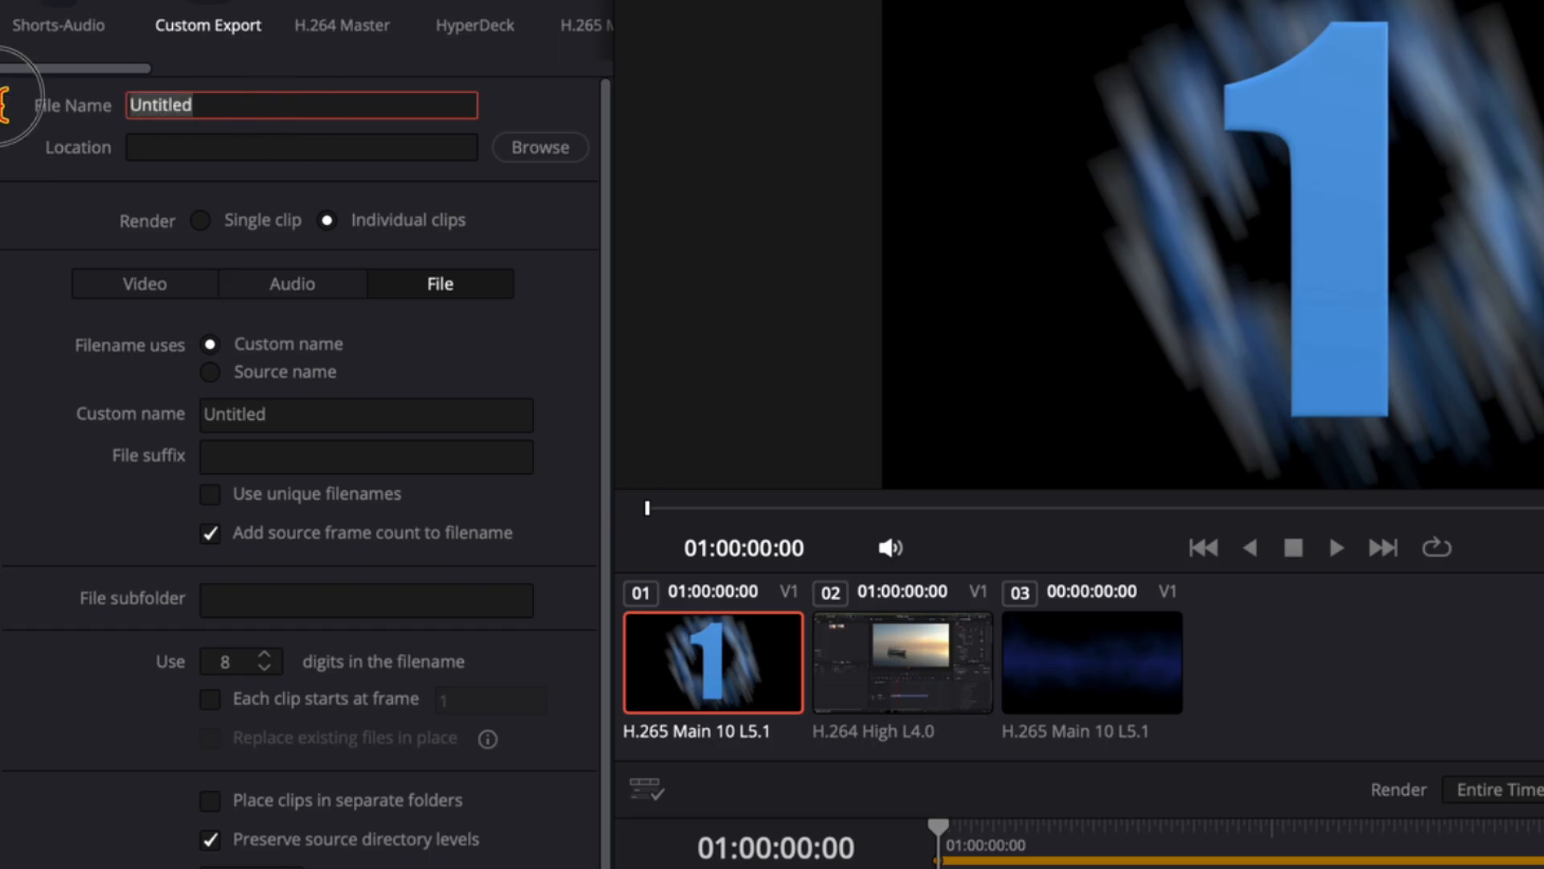
pyautogui.write('Clip')
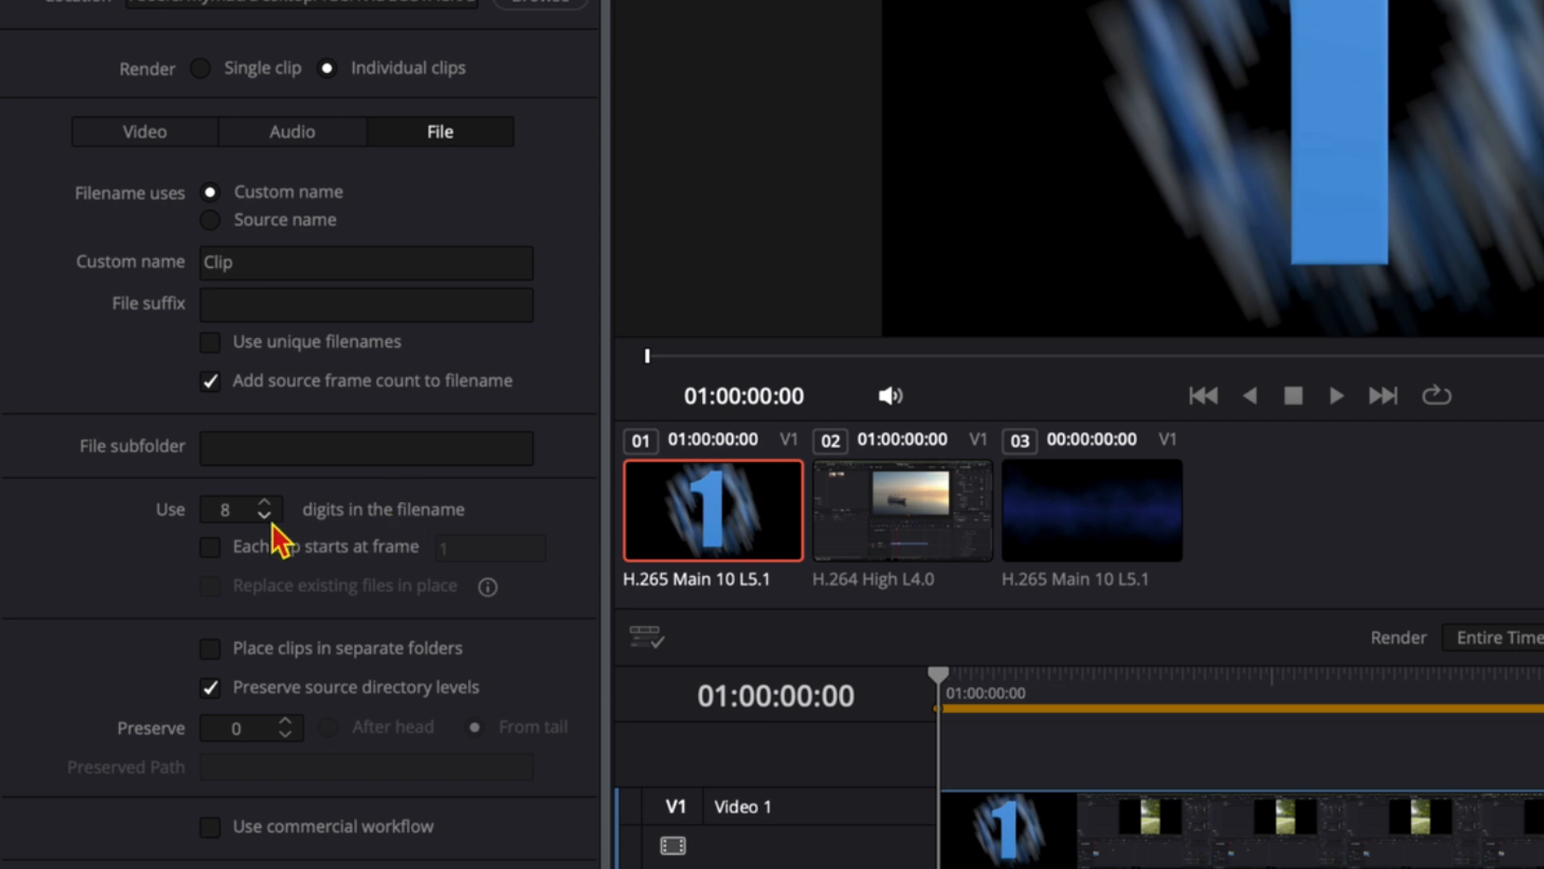
# Step: Add the three-clip export job, saving to ExportedClips, to the render queue
pyautogui.click(263, 516)
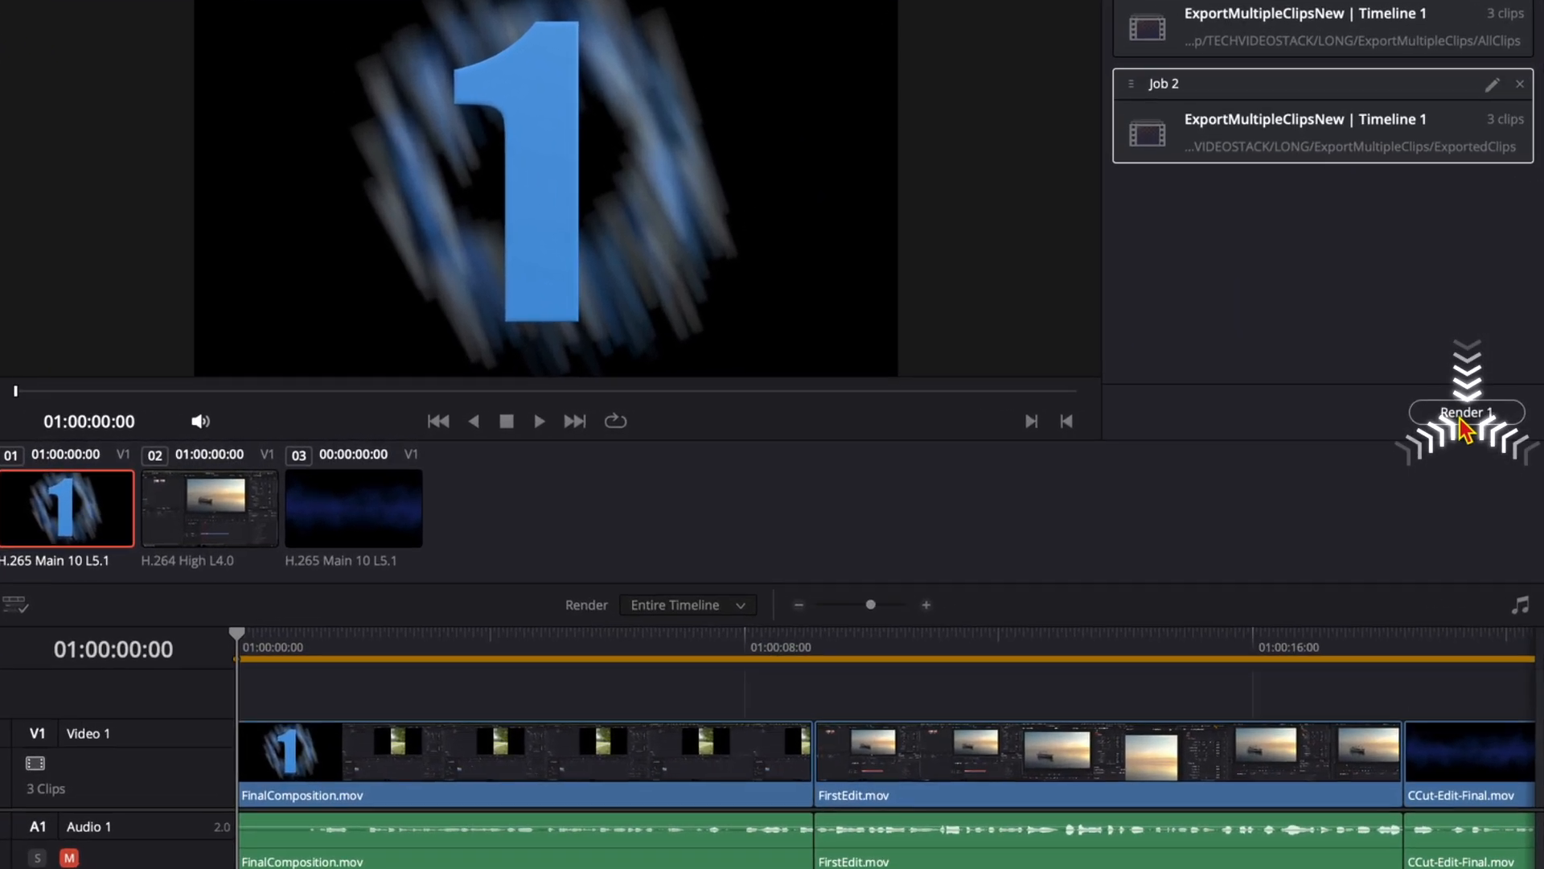
# Step: Render all queued jobs and reveal the three Clip .mov files in Finder
pyautogui.click(1466, 411)
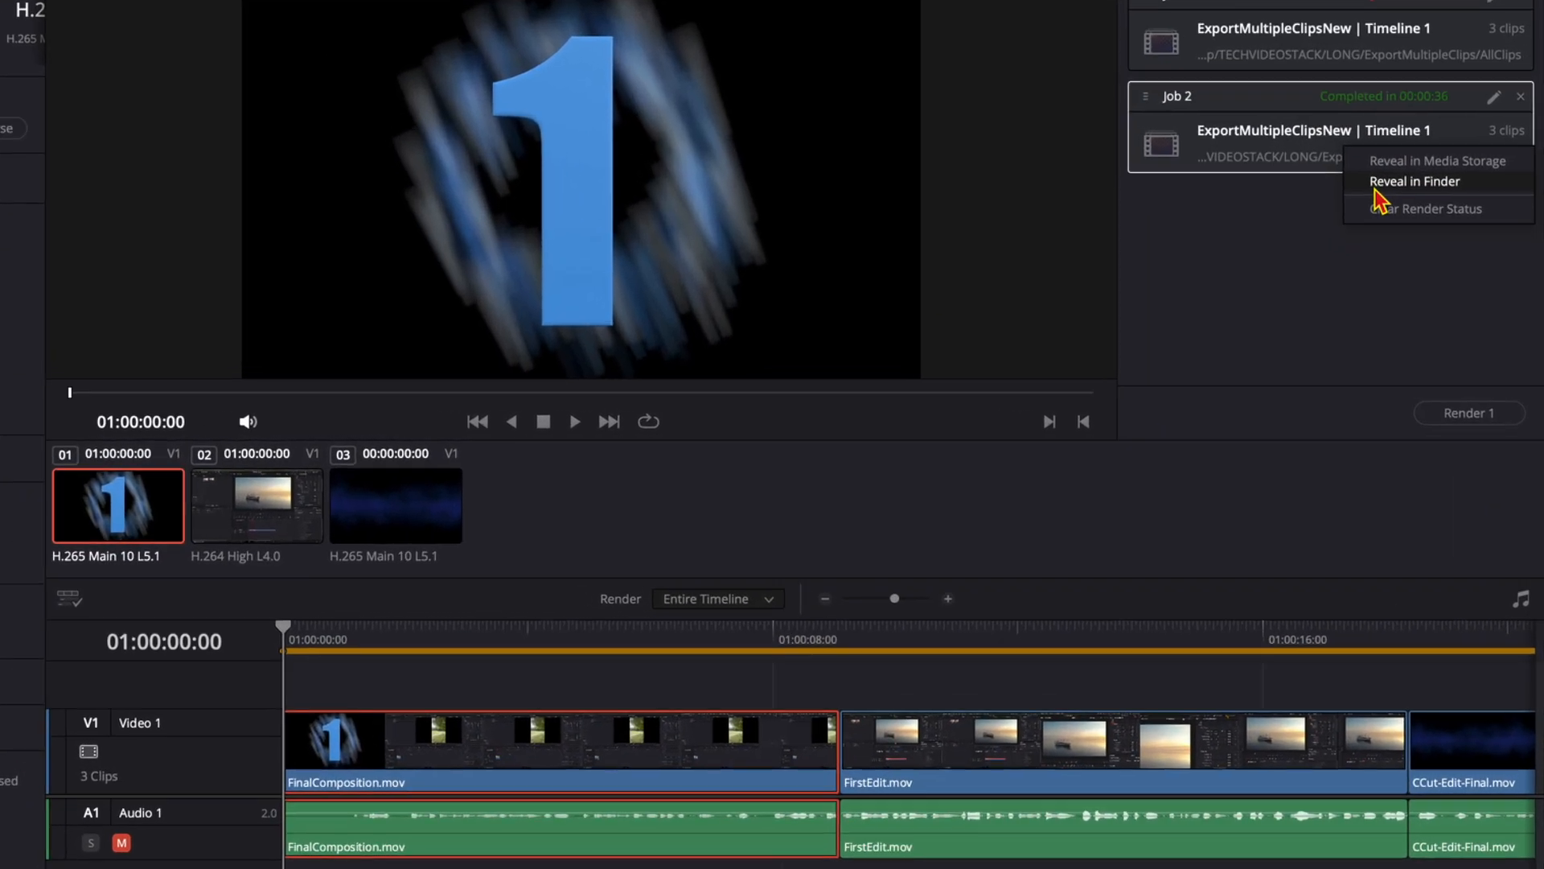
pyautogui.click(1414, 181)
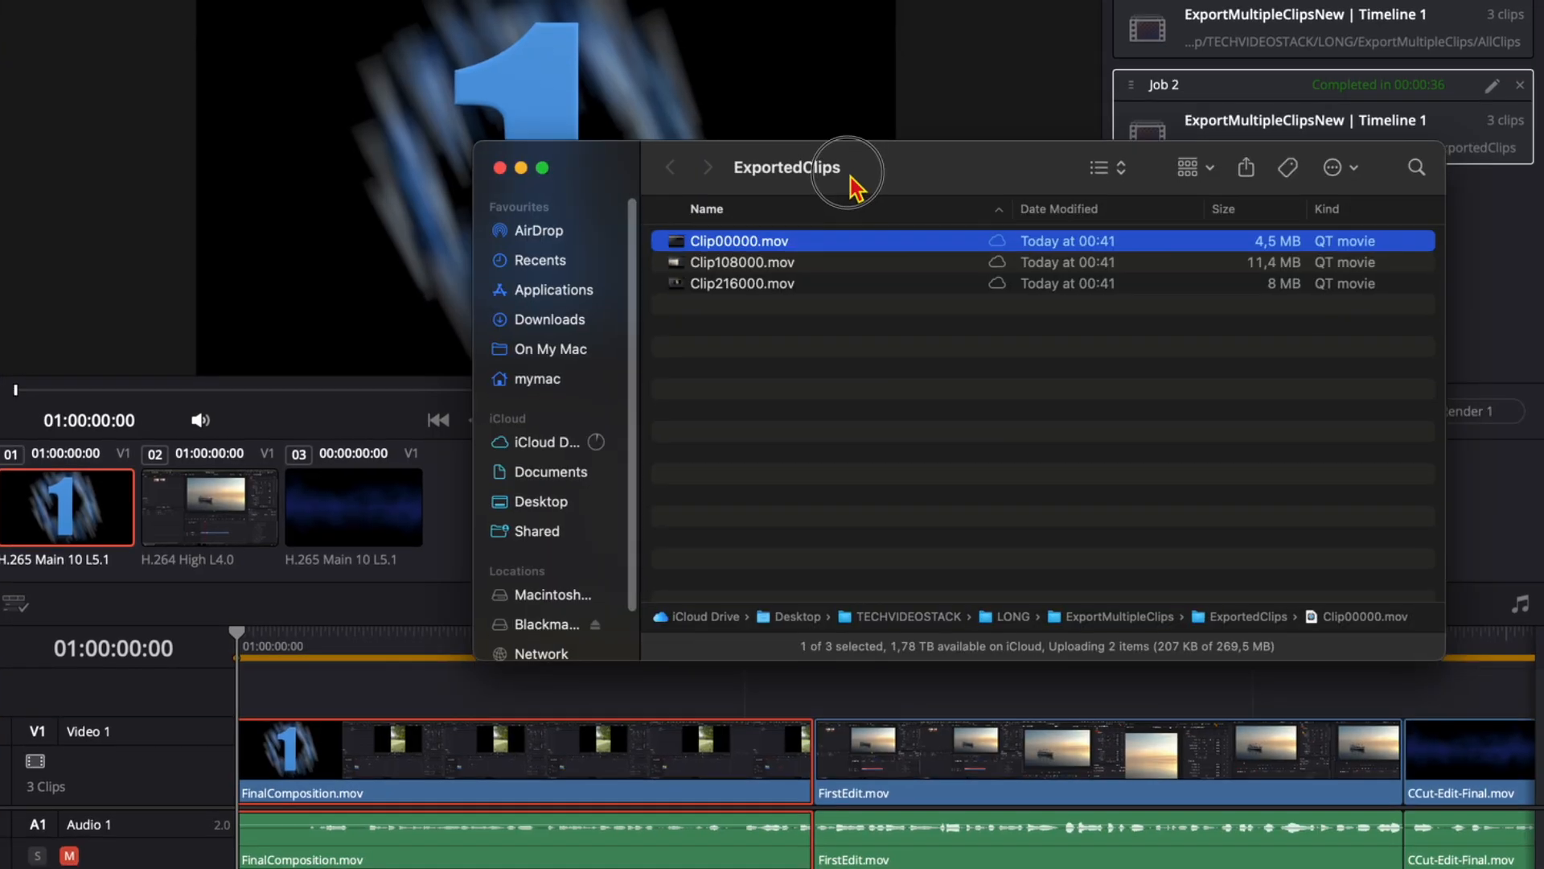